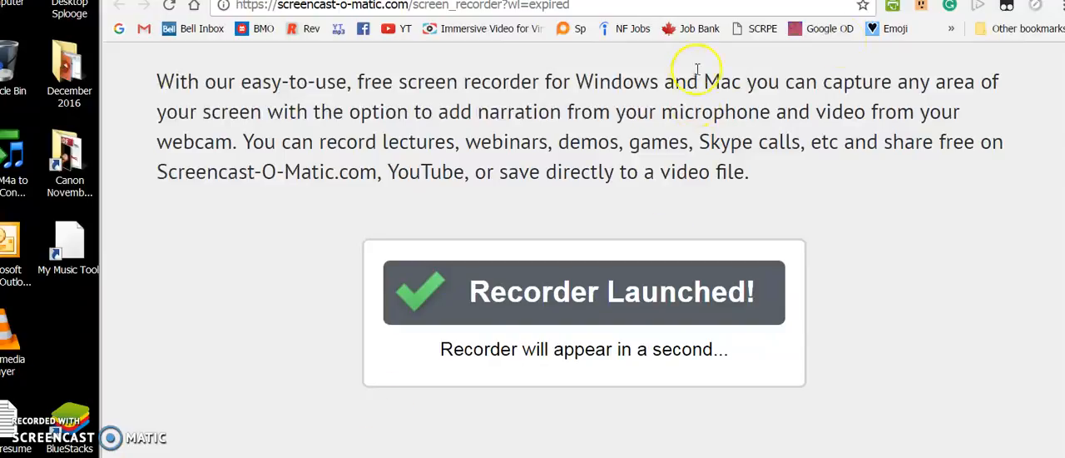
mouse_move(512, 381)
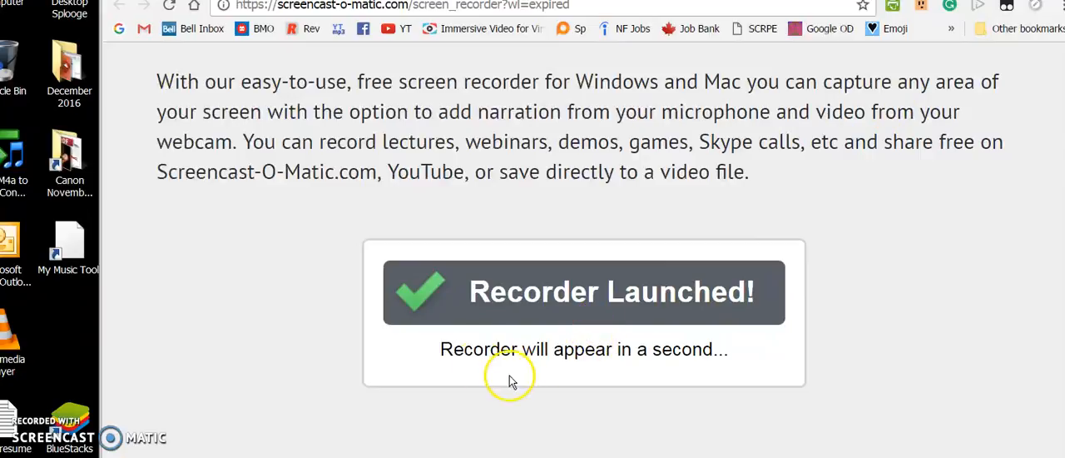
mouse_move(736, 269)
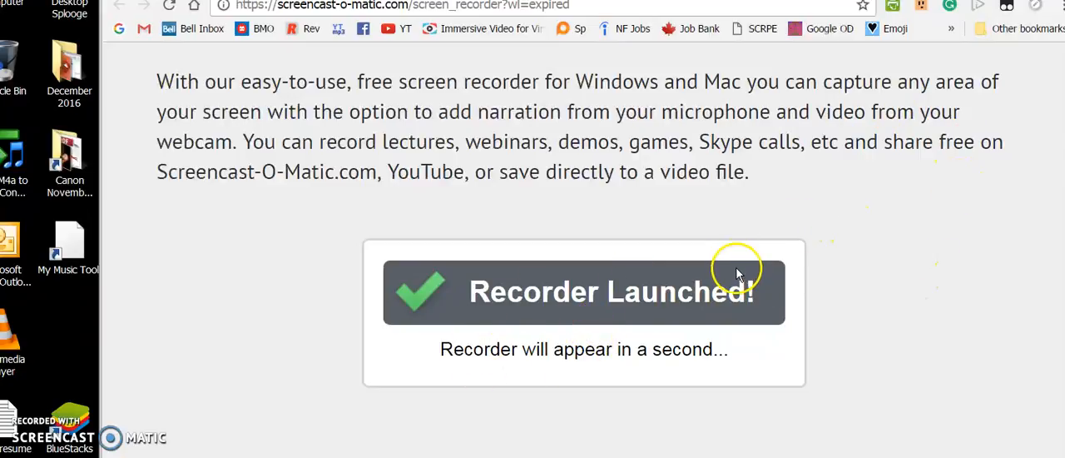
mouse_move(569, 350)
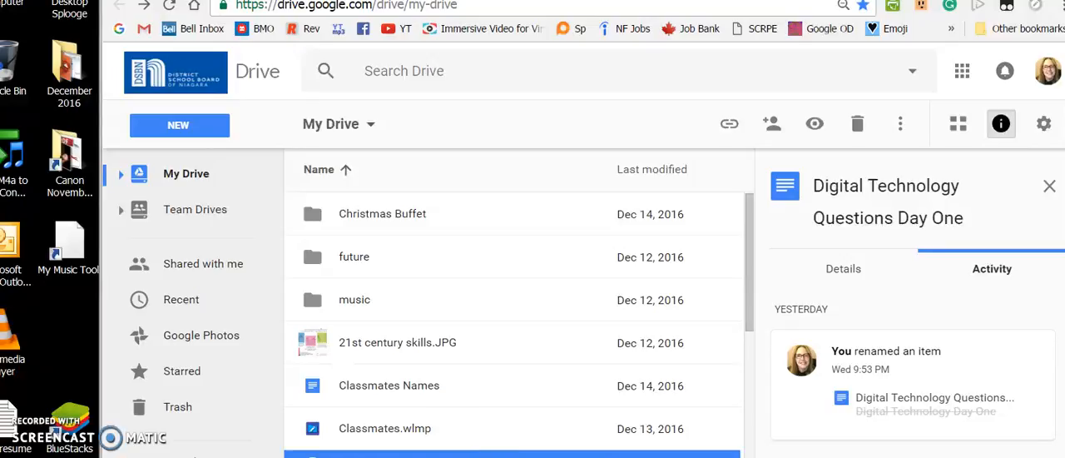
Open 'Digital Technology Questions Day One' from My Drive into Google Docs.
click(433, 423)
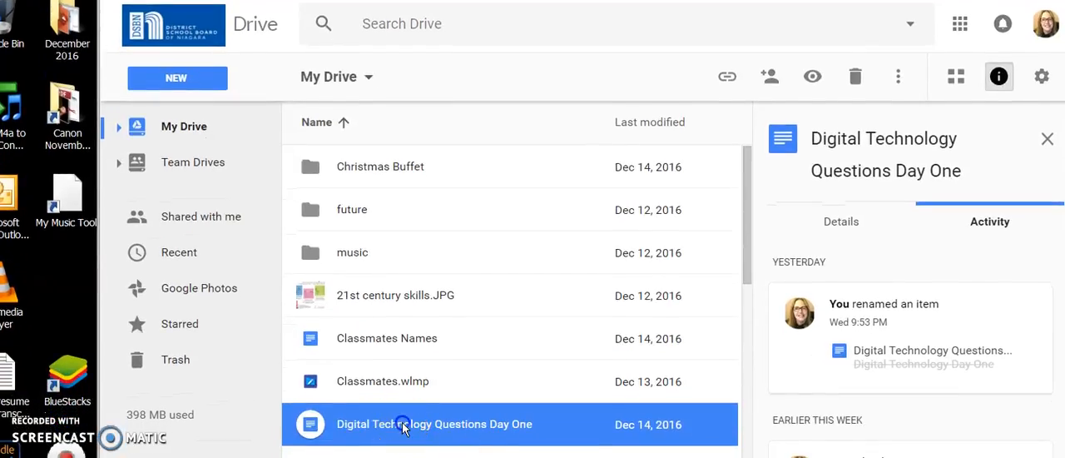
double_click(432, 423)
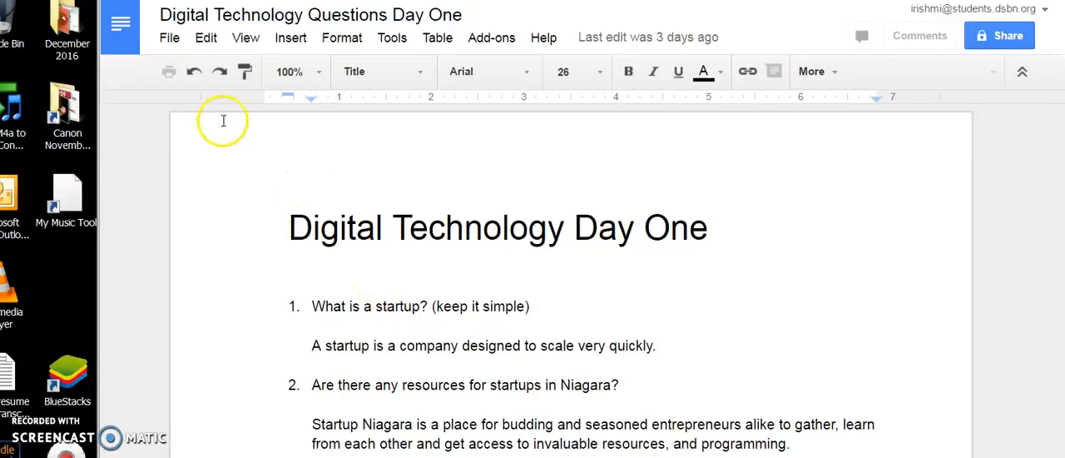
click(290, 226)
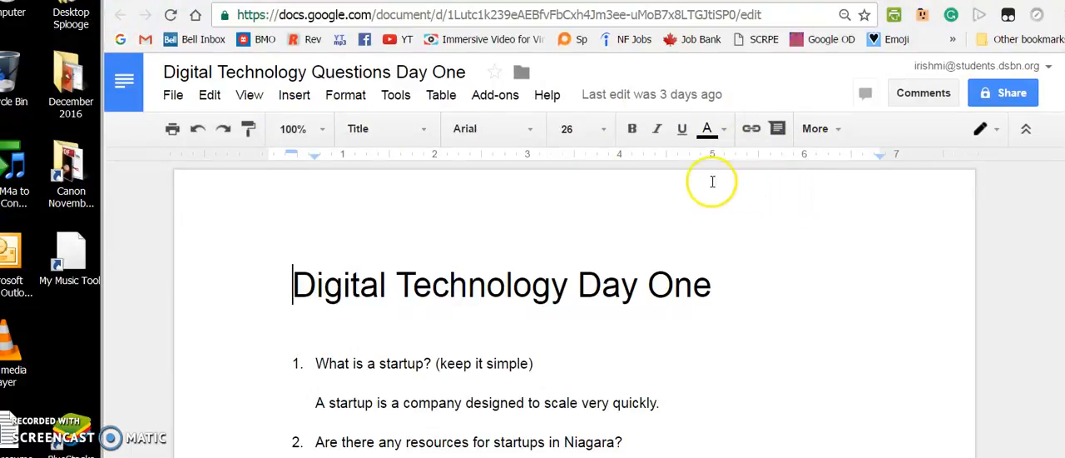
mouse_move(760, 213)
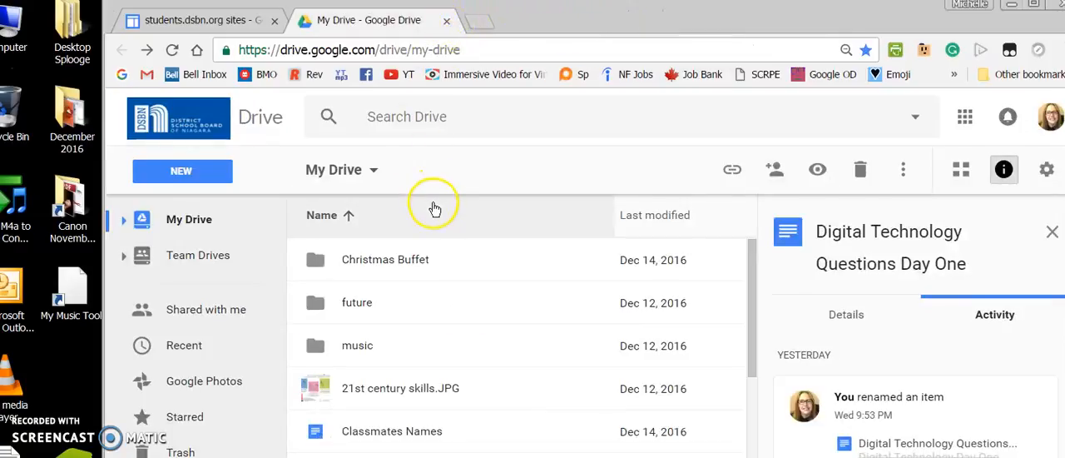
mouse_move(431, 256)
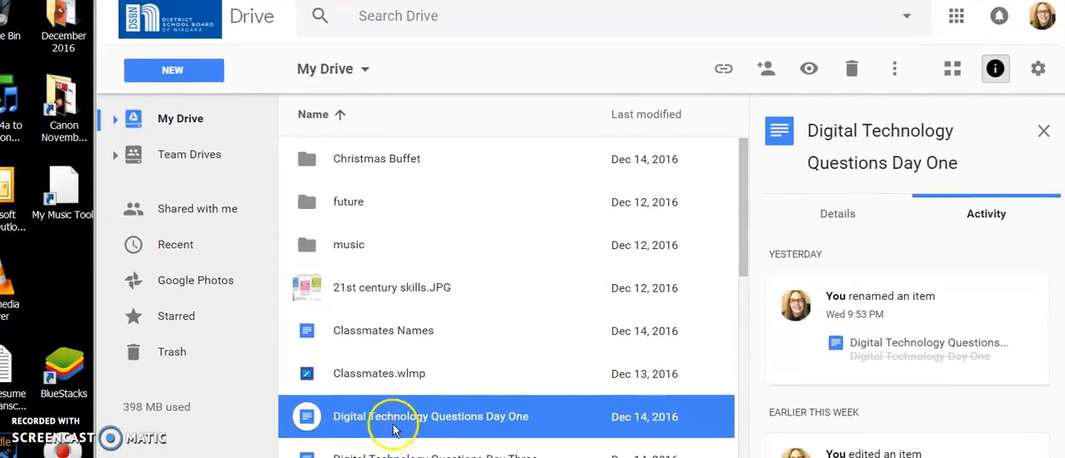
mouse_move(408, 416)
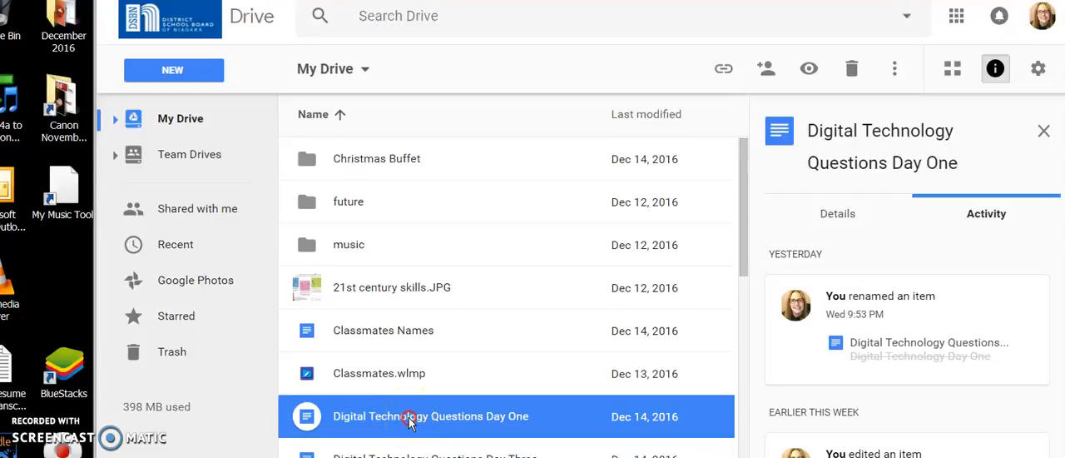
right_click(429, 416)
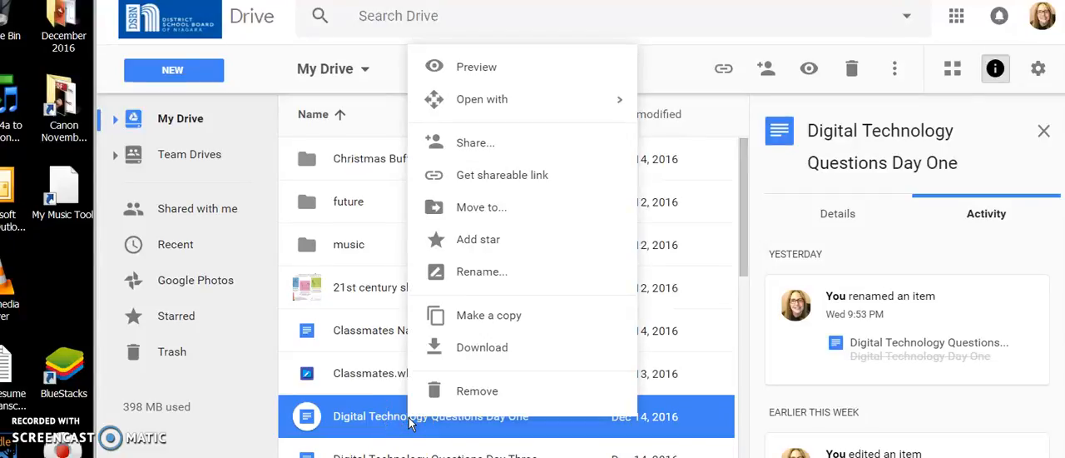
mouse_move(480, 206)
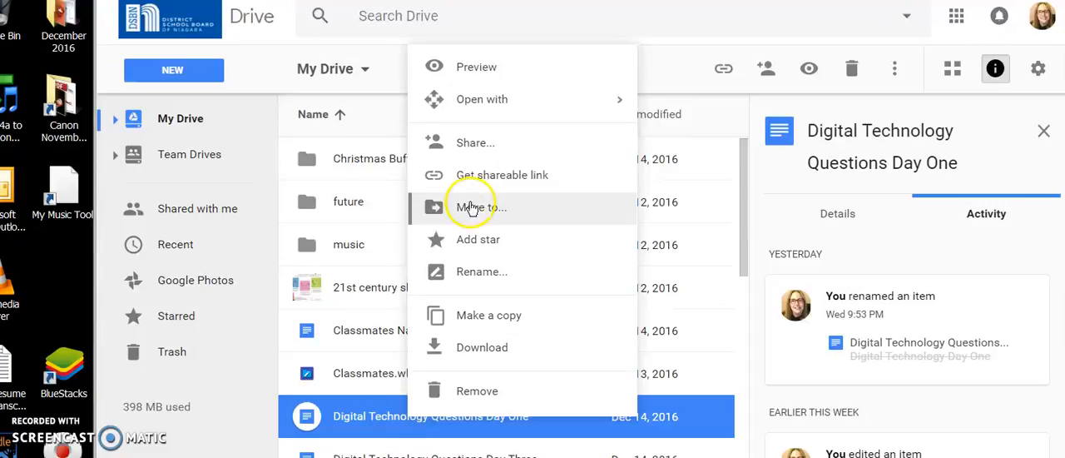
mouse_move(473, 144)
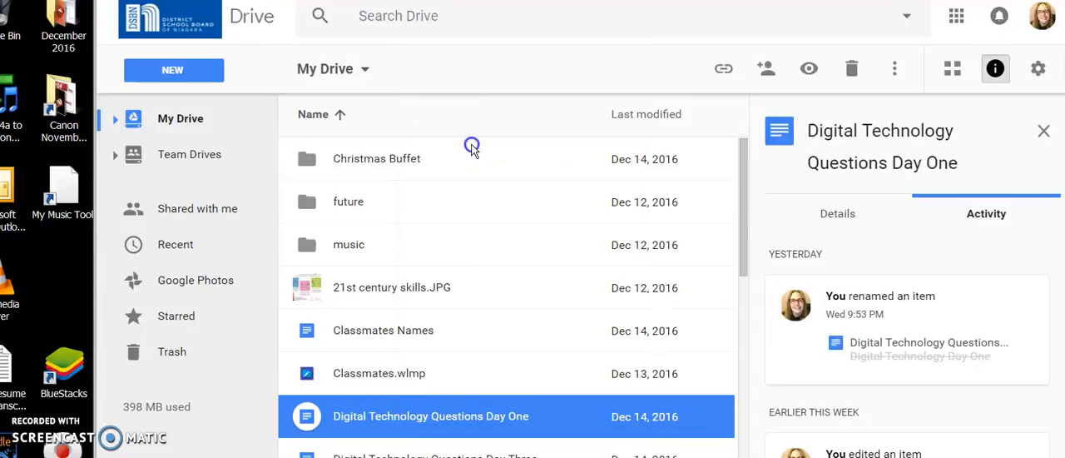
Enable link sharing via Get shareable link, copy the link, and confirm with Done.
click(765, 68)
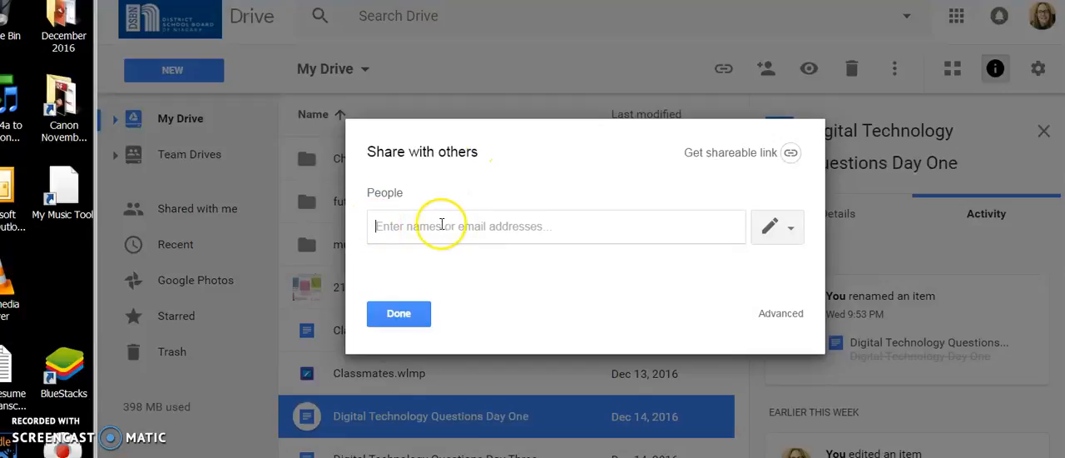
mouse_move(729, 158)
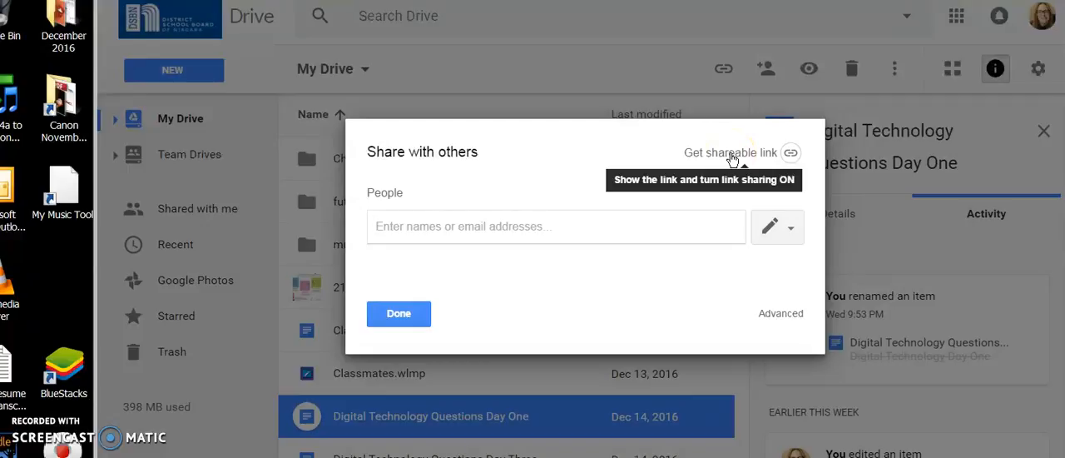
click(731, 153)
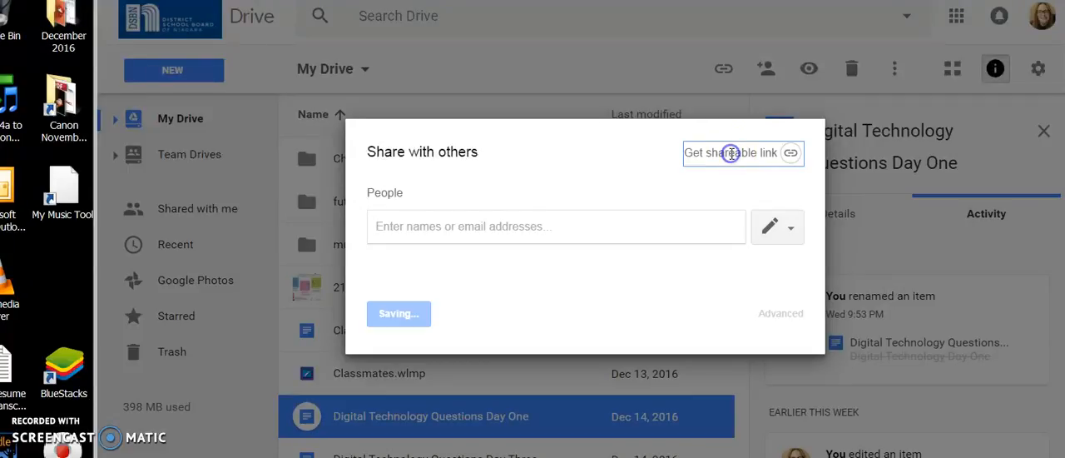
click(730, 153)
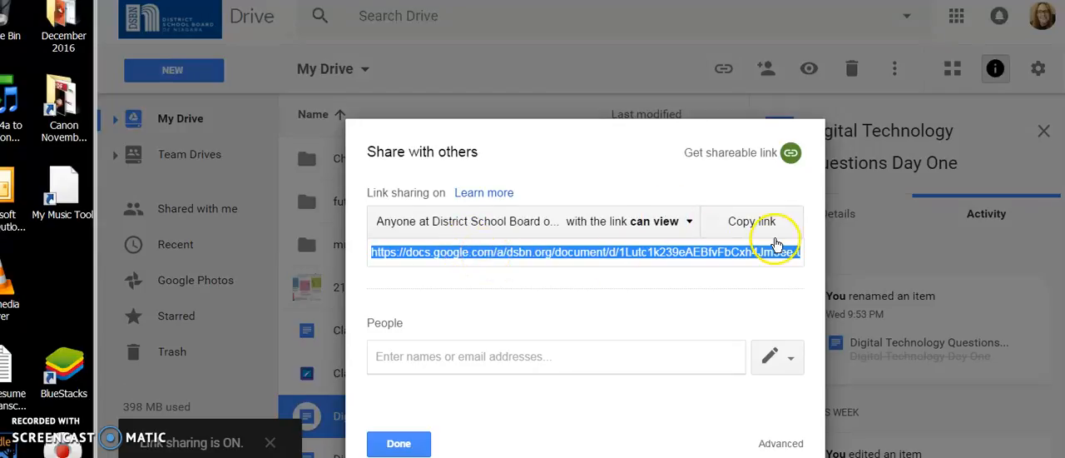
click(749, 219)
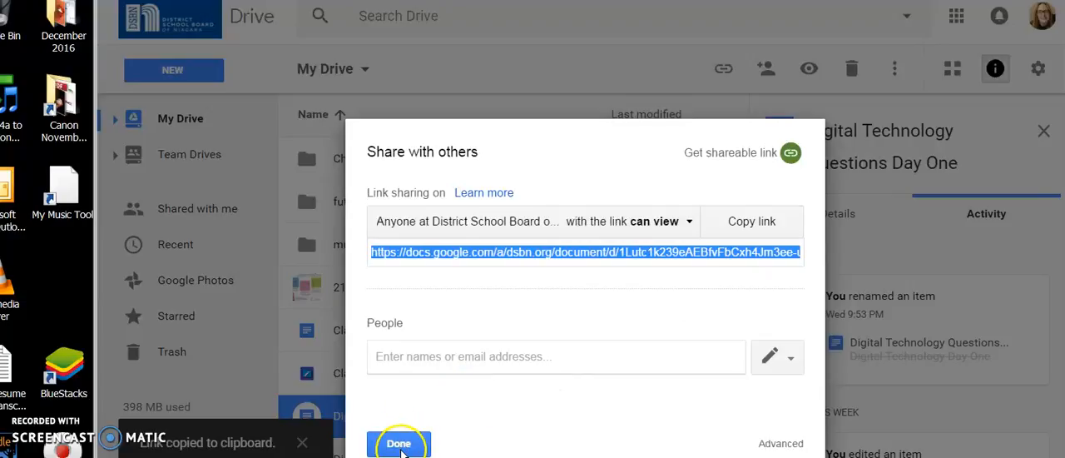
mouse_move(408, 346)
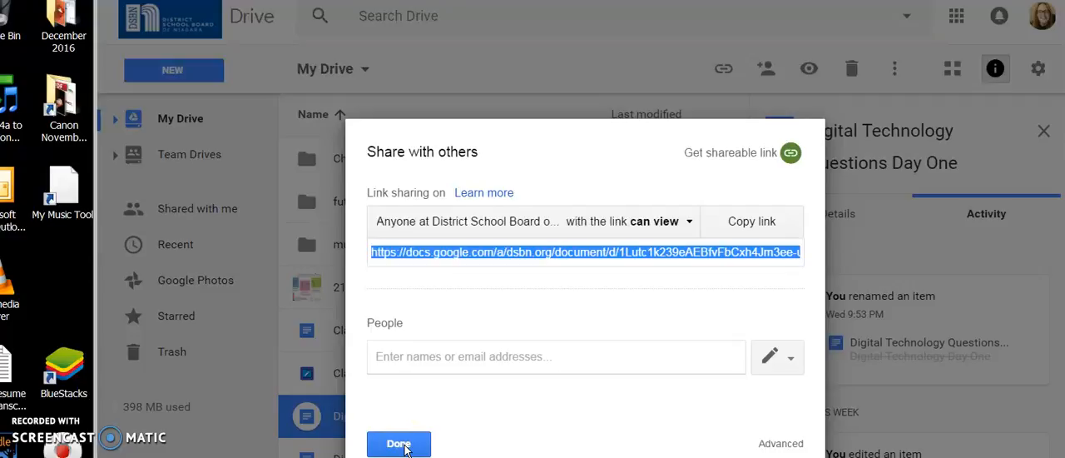
click(399, 443)
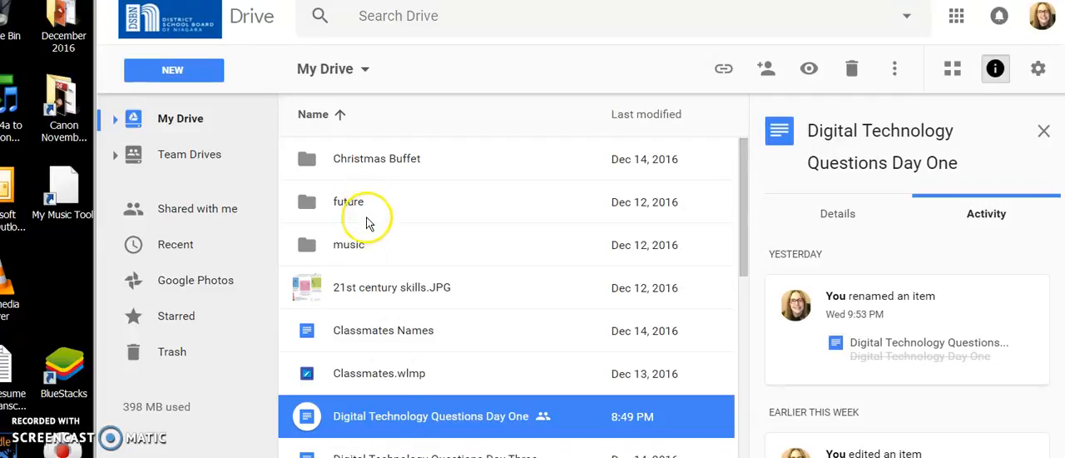
mouse_move(360, 213)
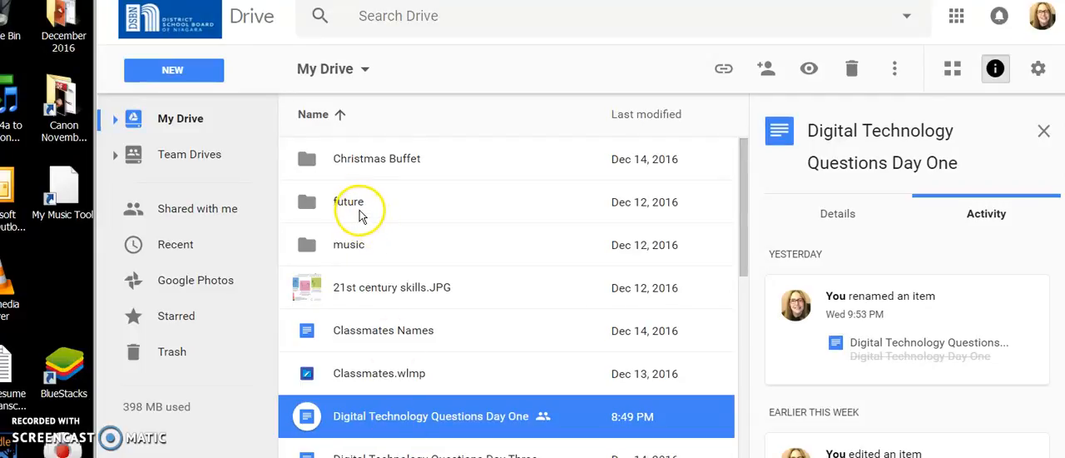
mouse_move(206, 80)
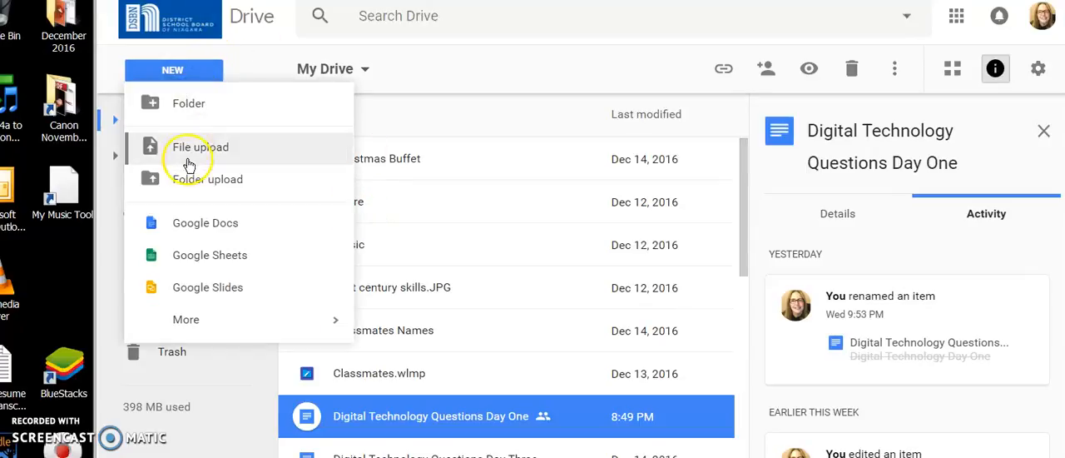
Create a new blank Google Docs document from the Drive NEW menu.
click(204, 223)
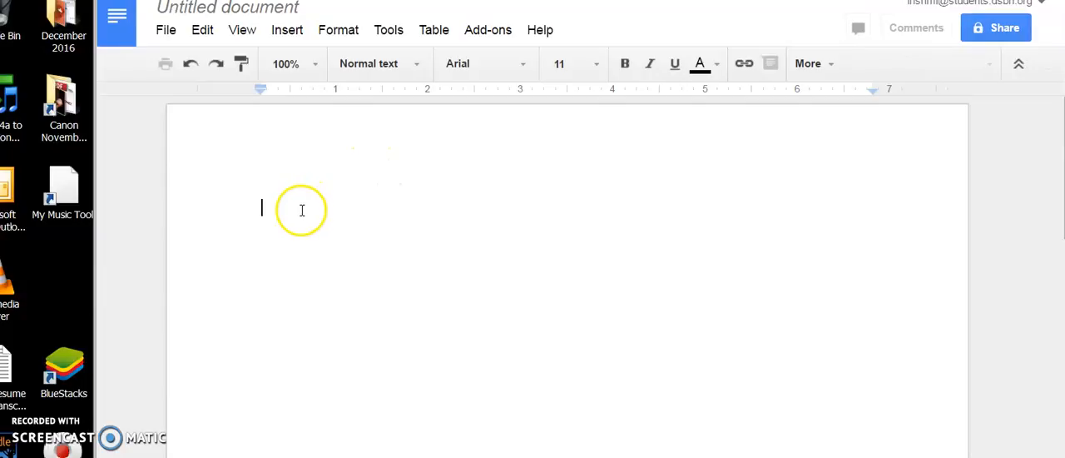
Paste the copied shareable link as a hyperlink and follow it to the original document.
right_click(303, 210)
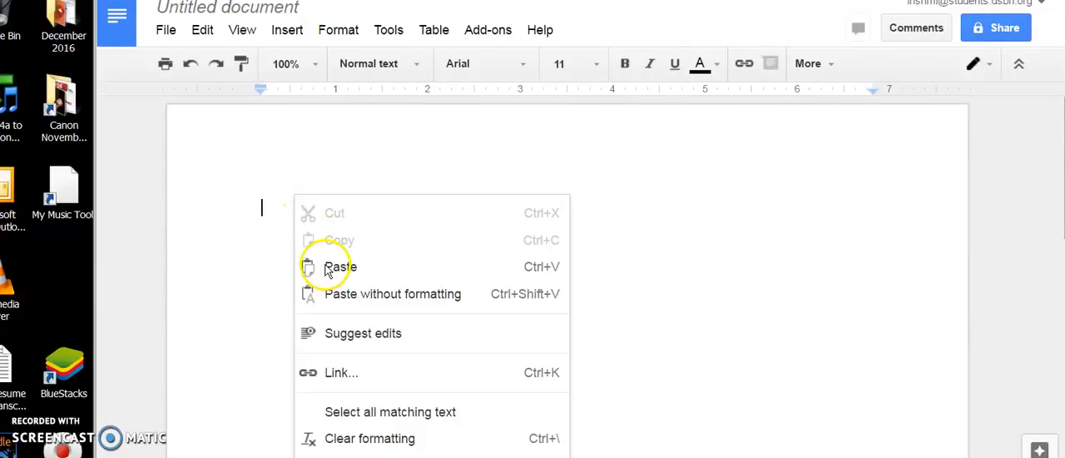
click(340, 266)
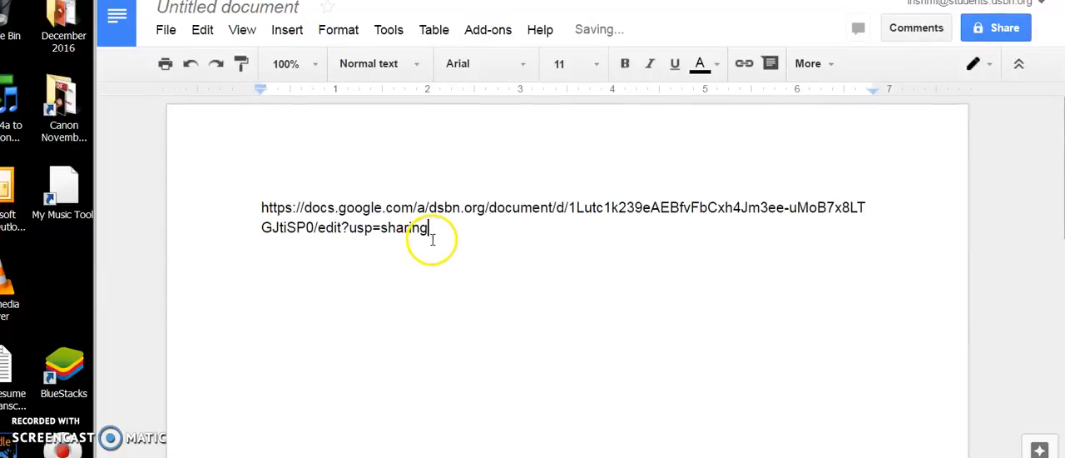
key(enter)
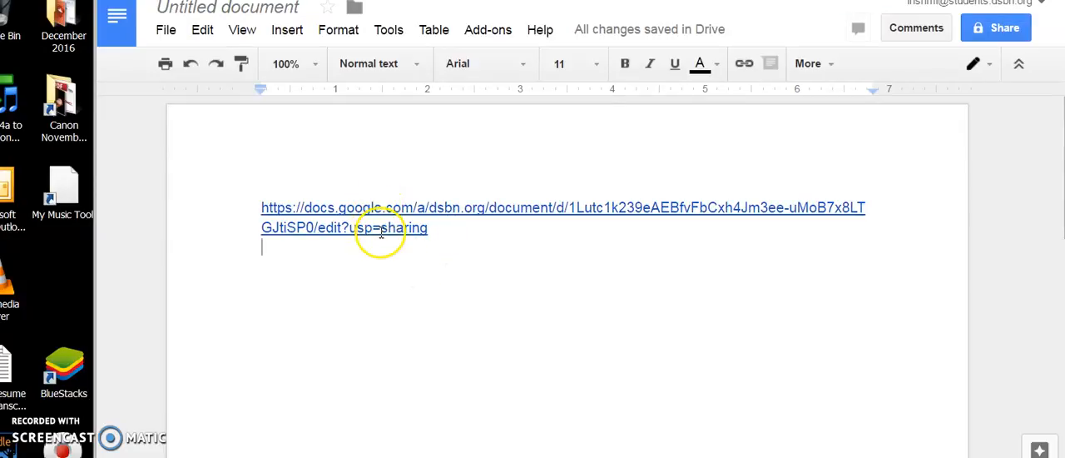
click(375, 216)
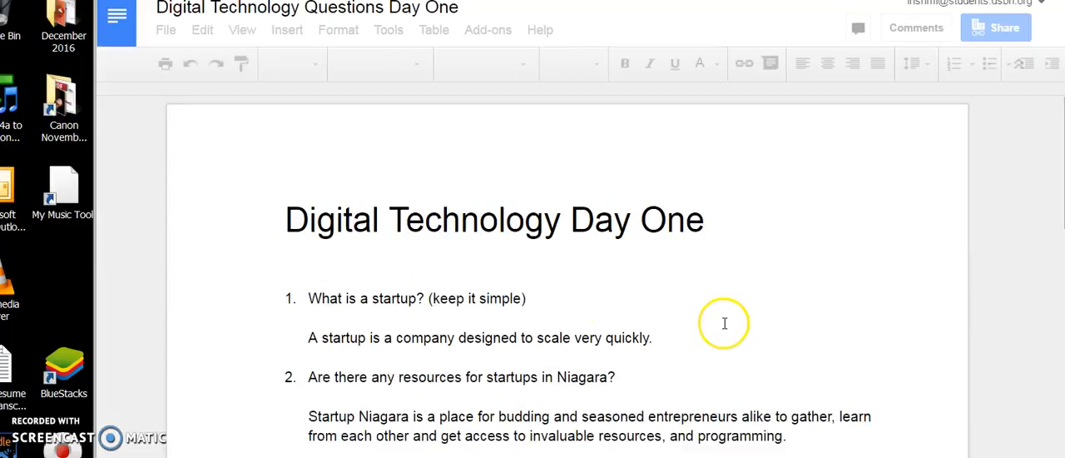
mouse_move(596, 281)
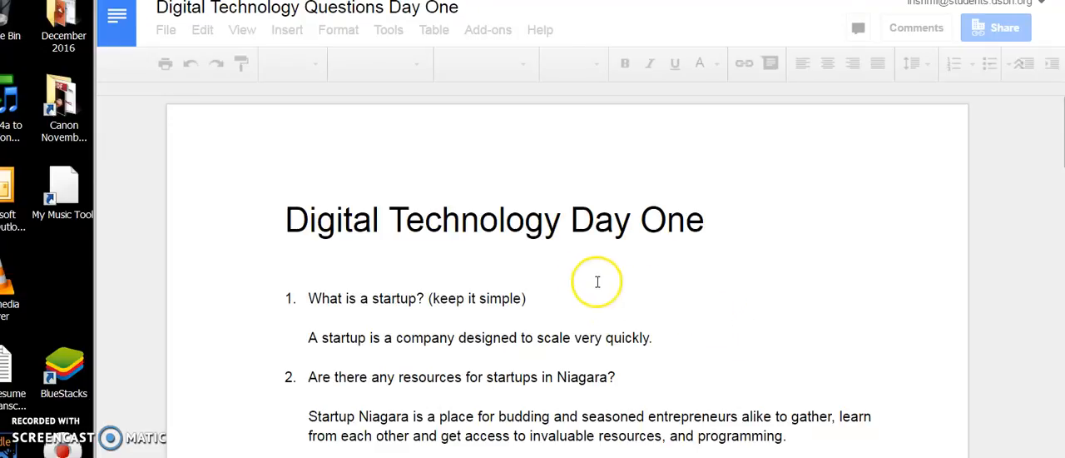